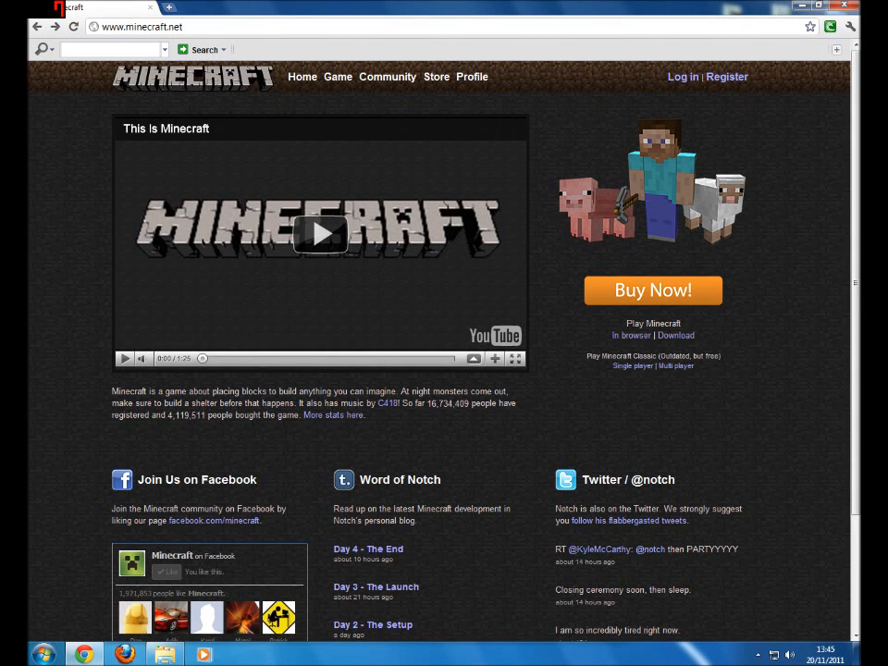
{"action": "mouse_move", "coordinate": [493, 268]}
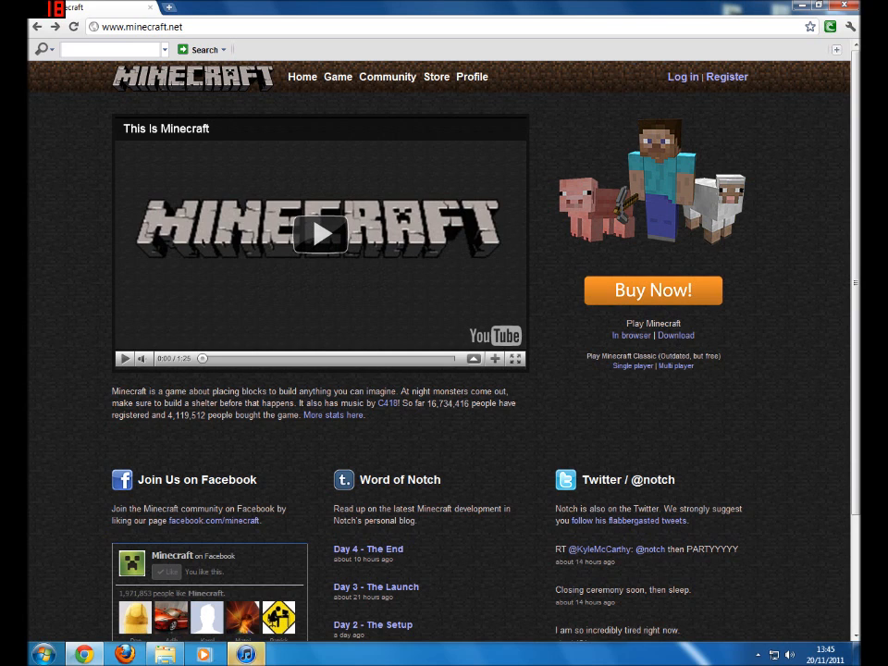
- Go to the Minecraft download page from the minecraft.net home page
{"action": "left_click", "coordinate": [677, 335]}
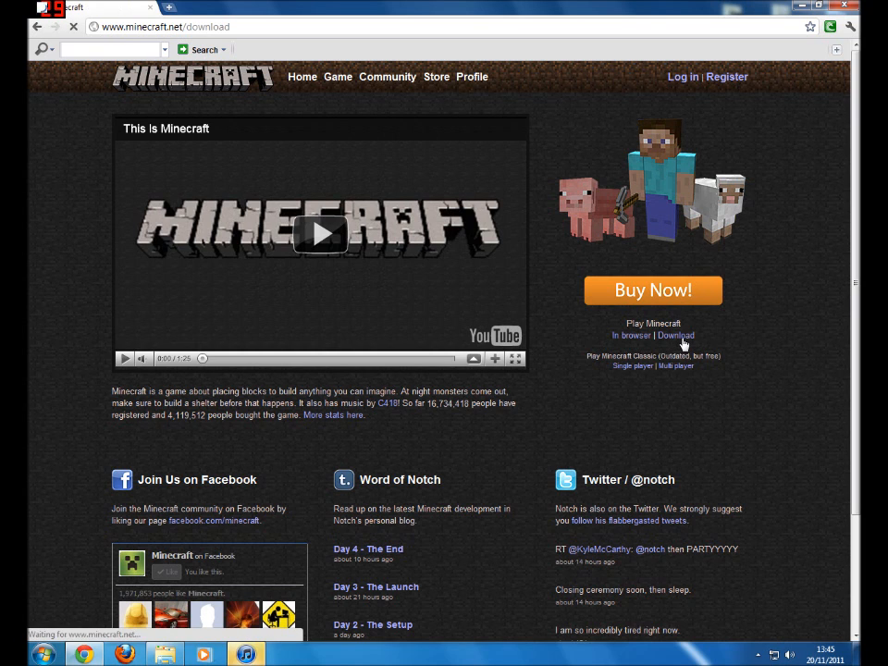
- Download Minecraft_Server.exe from the Multiplayer Server section of the download page
{"action": "left_click", "coordinate": [677, 335]}
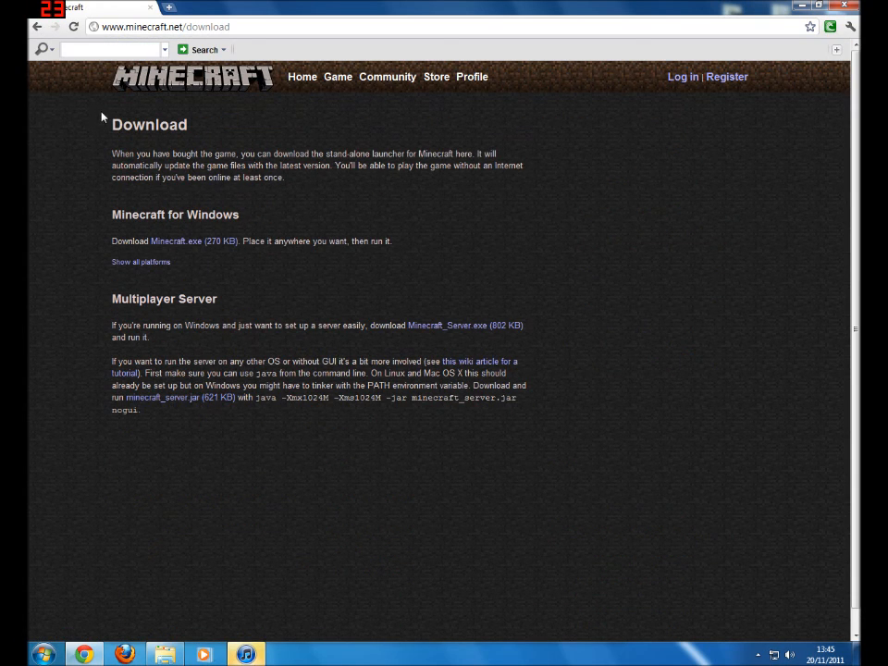
{"action": "mouse_move", "coordinate": [488, 330]}
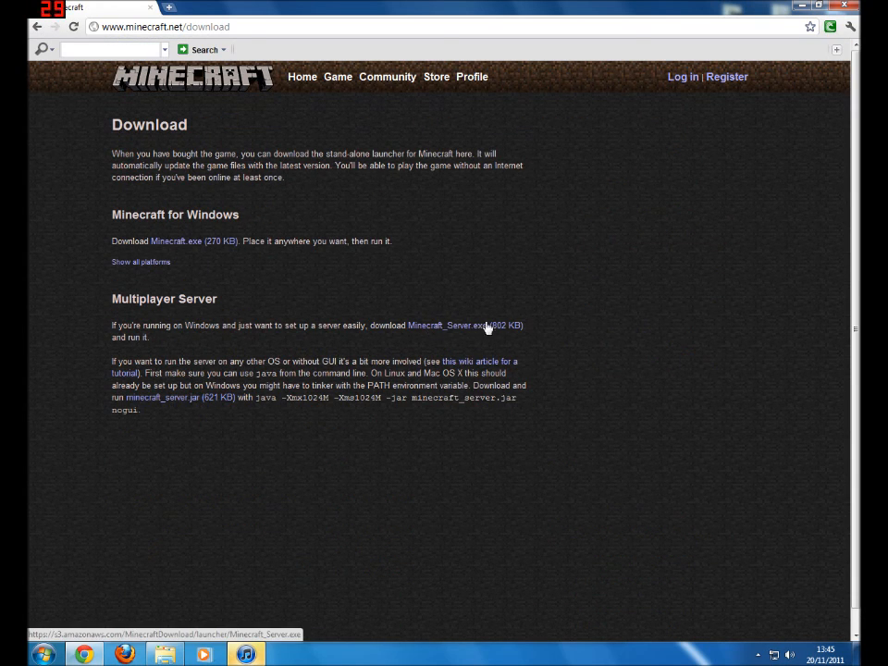
{"action": "mouse_move", "coordinate": [518, 336]}
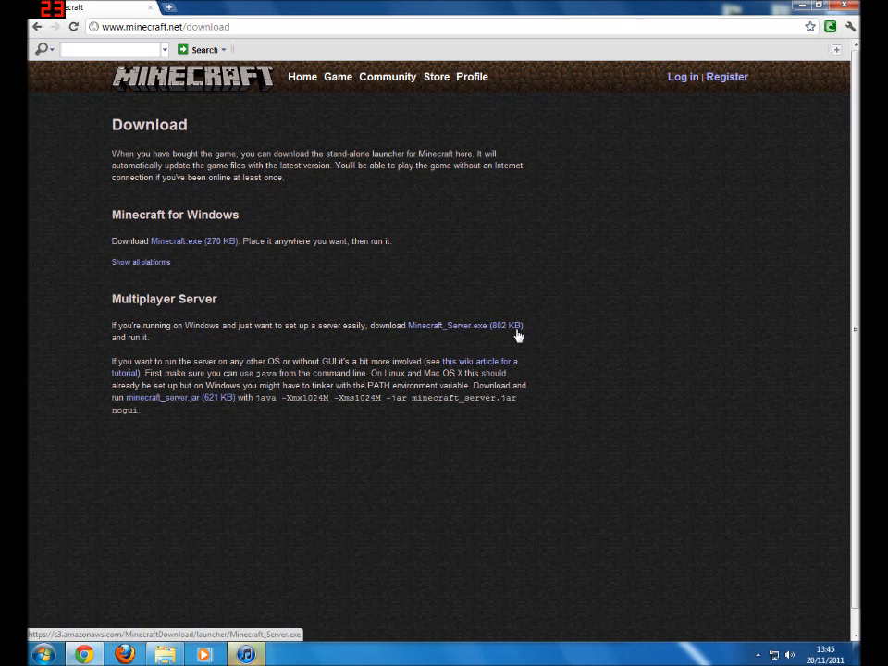
{"action": "left_click", "coordinate": [446, 325]}
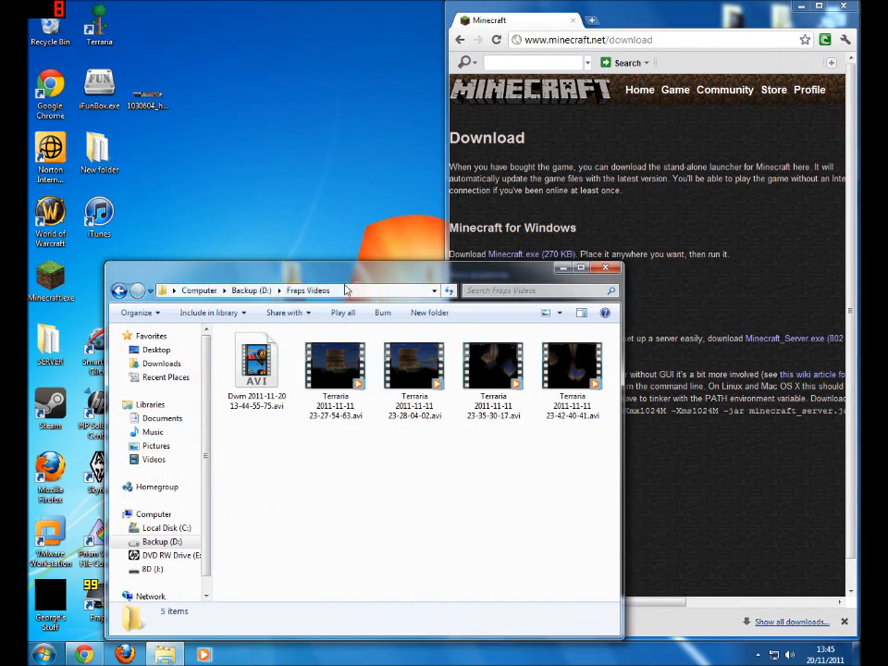
- Move Minecraft_Server.exe into the new 'Server minecraft' folder on the desktop
{"action": "left_click", "coordinate": [615, 267]}
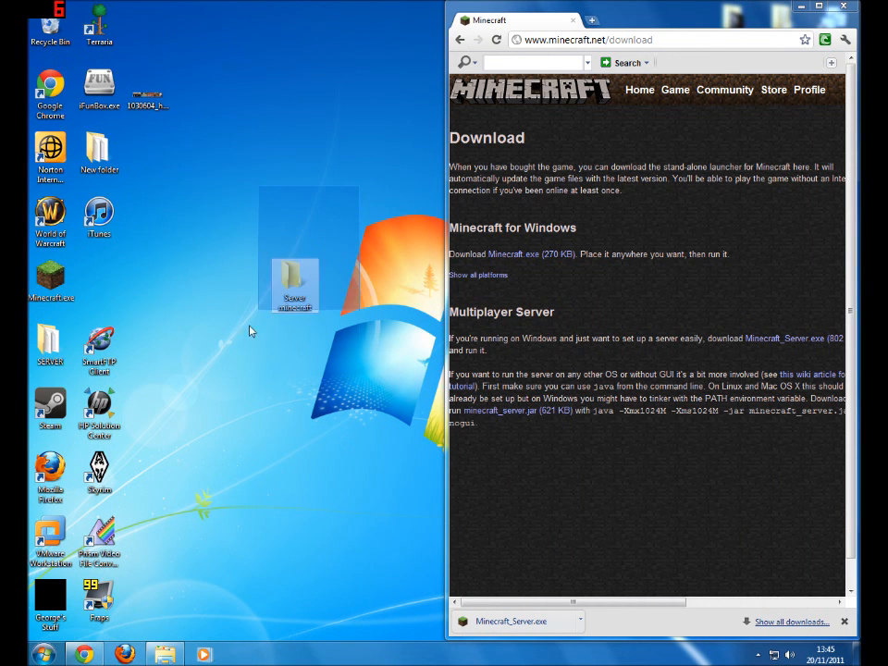
{"action": "double_click", "coordinate": [294, 281]}
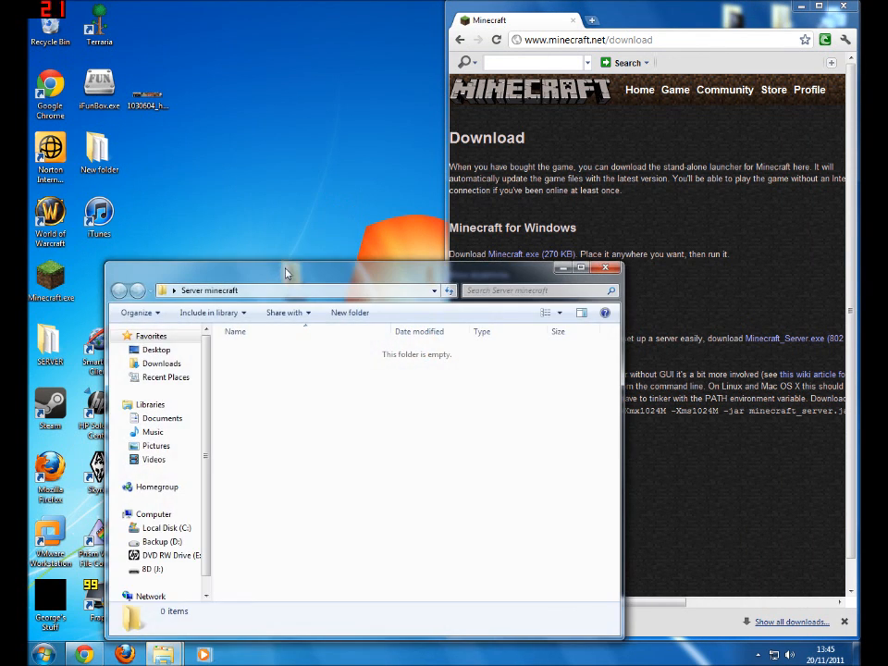
{"action": "left_click", "coordinate": [785, 337]}
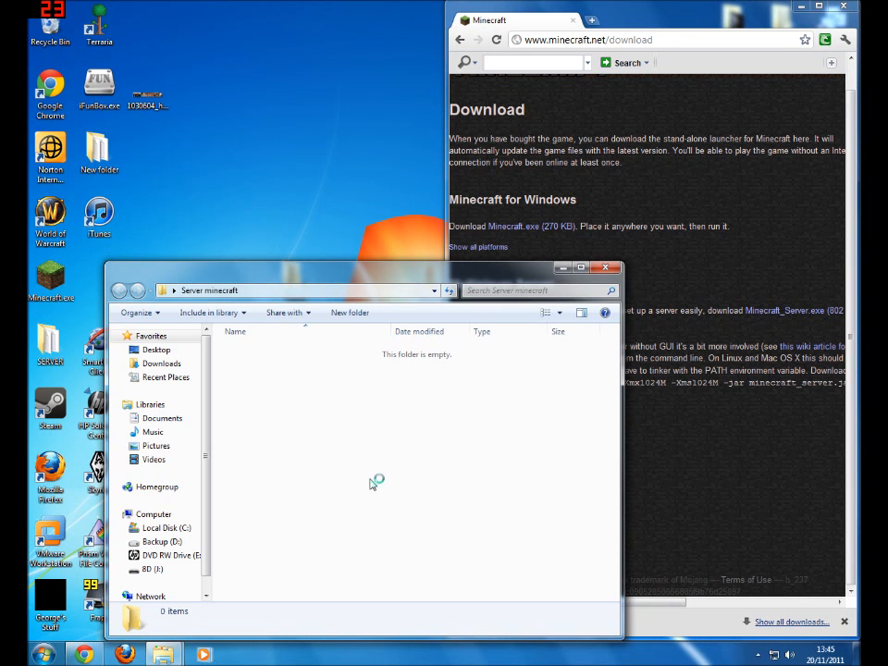
- Run Minecraft_Server.exe, allowing the unverified program, so the server console starts
{"action": "double_click", "coordinate": [268, 350]}
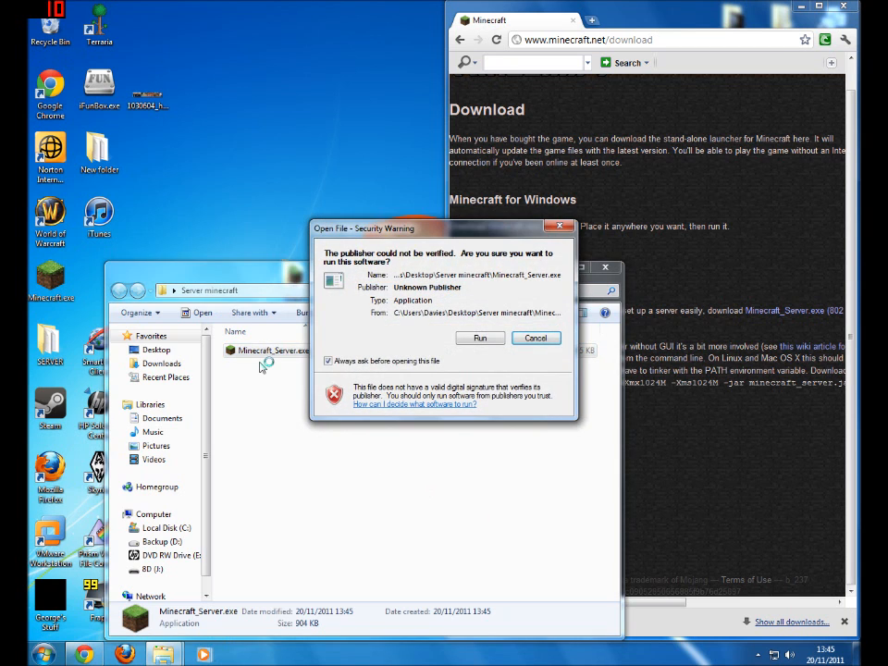
{"action": "left_click", "coordinate": [480, 337]}
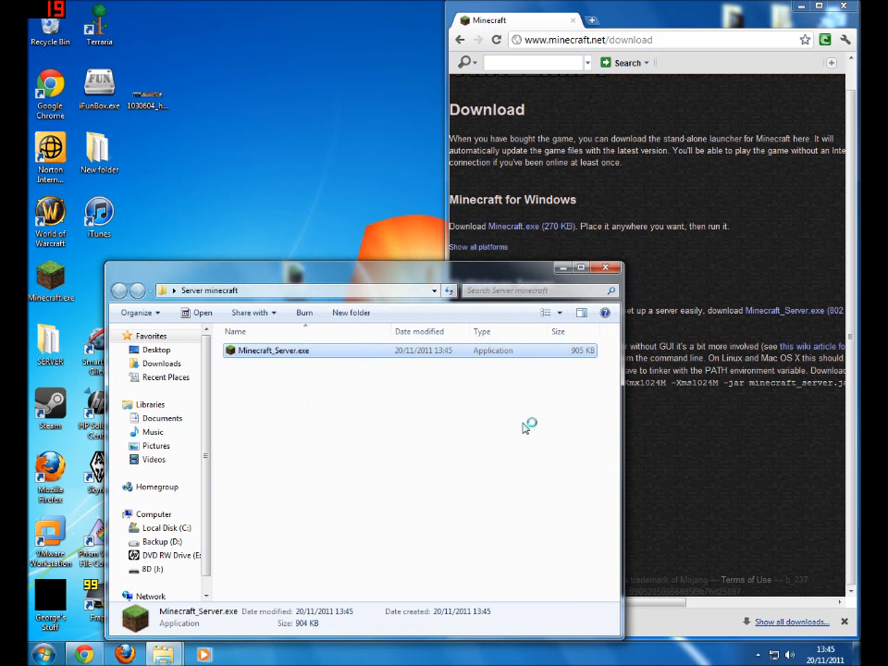
{"action": "double_click", "coordinate": [274, 350]}
{"action": "type", "text": "st"}
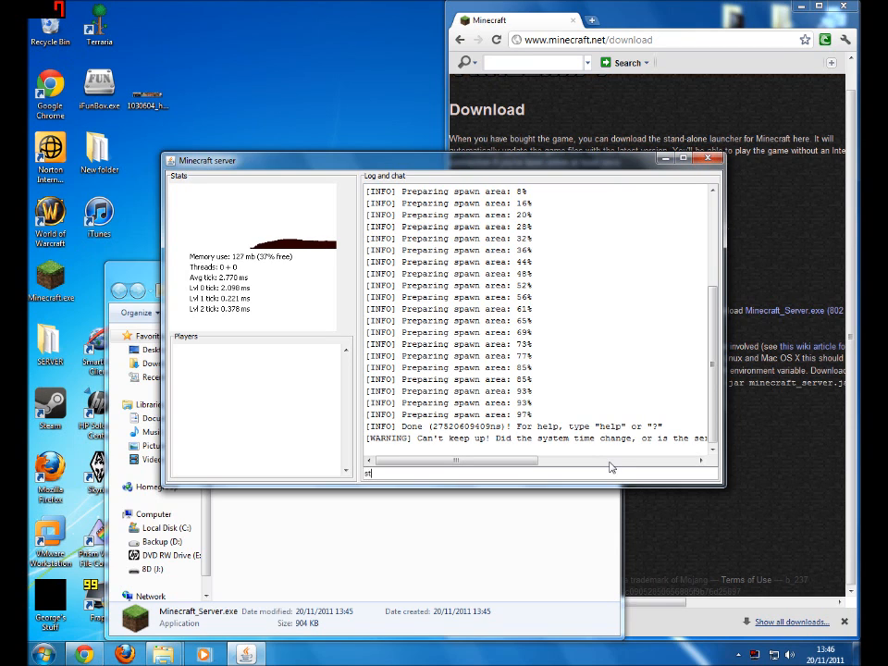
- Stop the running Minecraft server with the stop command once spawn preparation is done
{"action": "key", "text": "Return"}
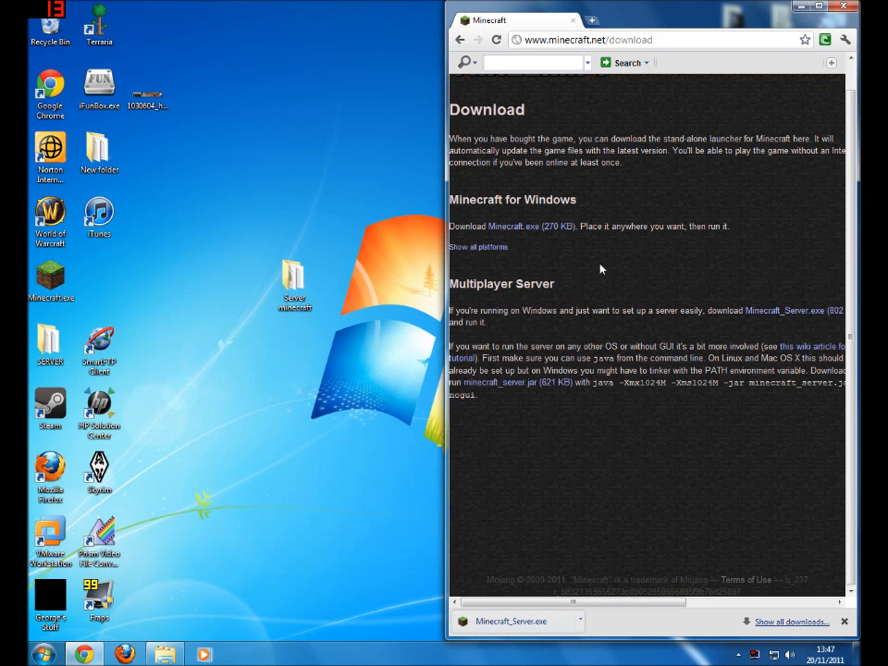
{"action": "mouse_move", "coordinate": [781, 52]}
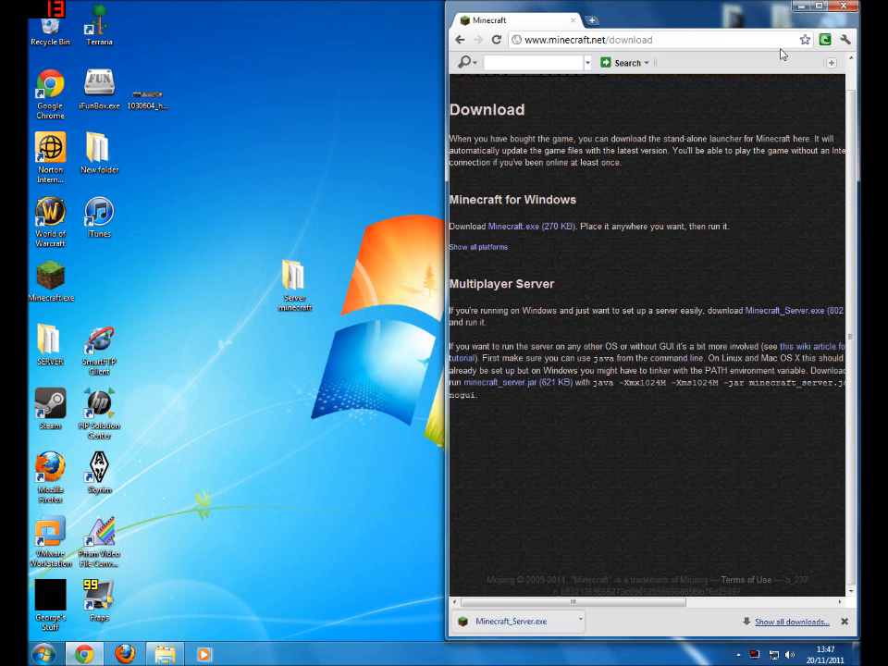
- Look up the public IP 88.108.26.19 on whatismyip.org and select it
{"action": "left_click", "coordinate": [825, 8]}
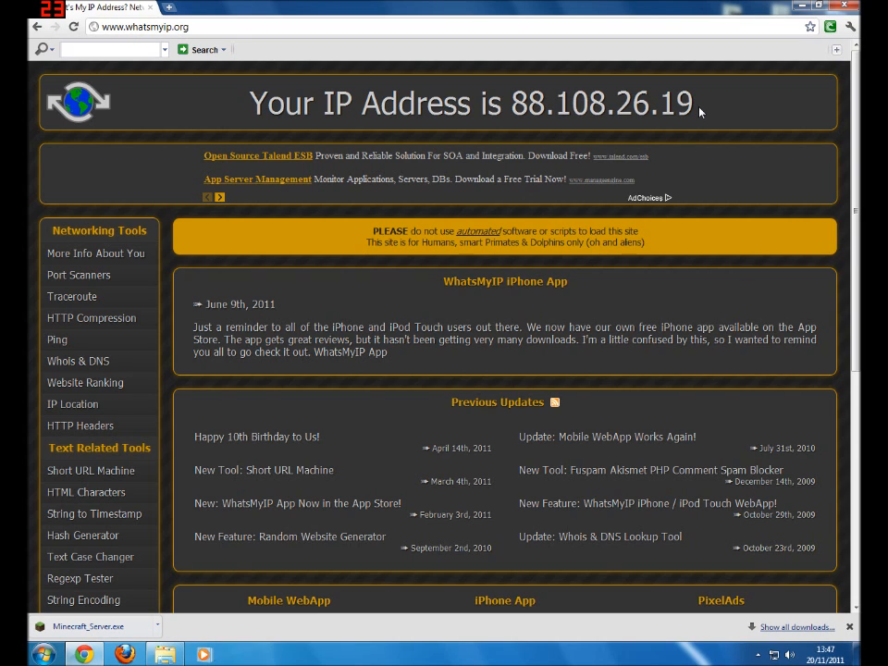
{"action": "double_click", "coordinate": [527, 104]}
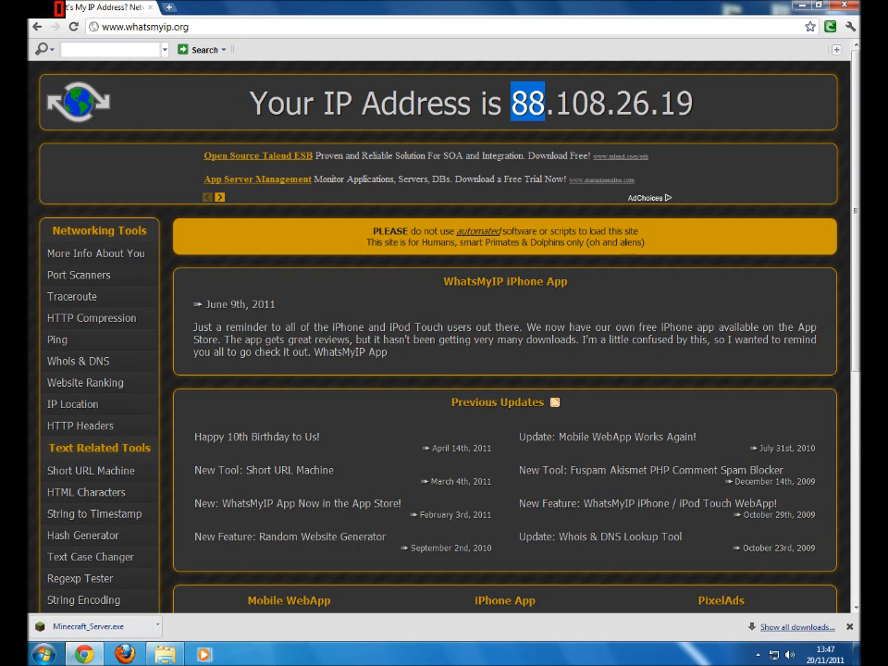